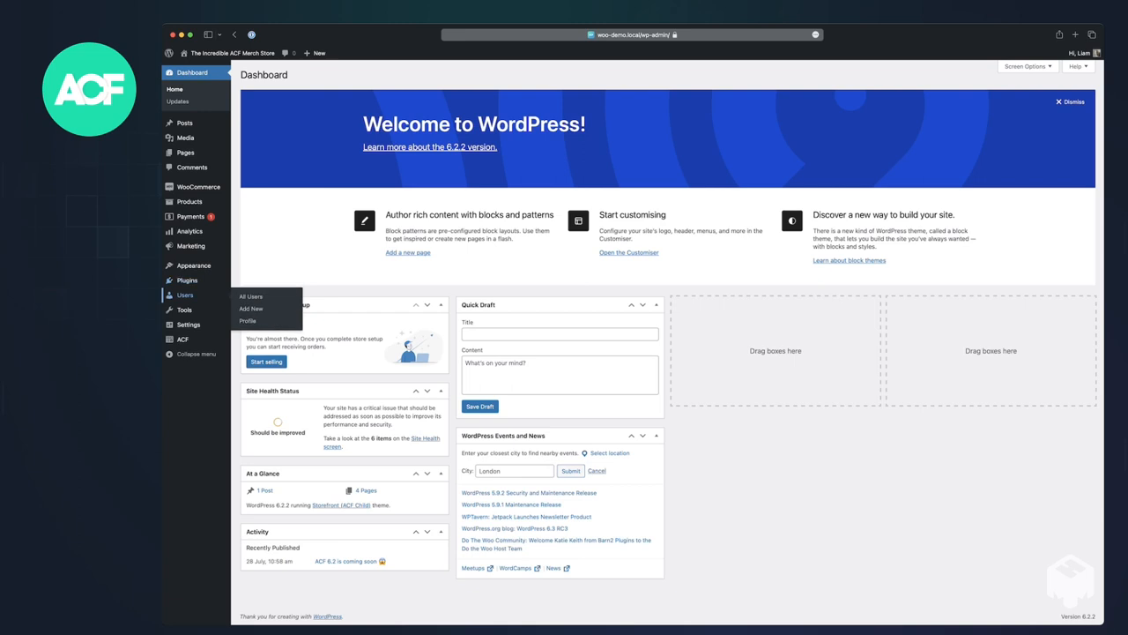
# Navigate to Users > All Users to list the site's two administrator accounts.
pyautogui.click(251, 296)
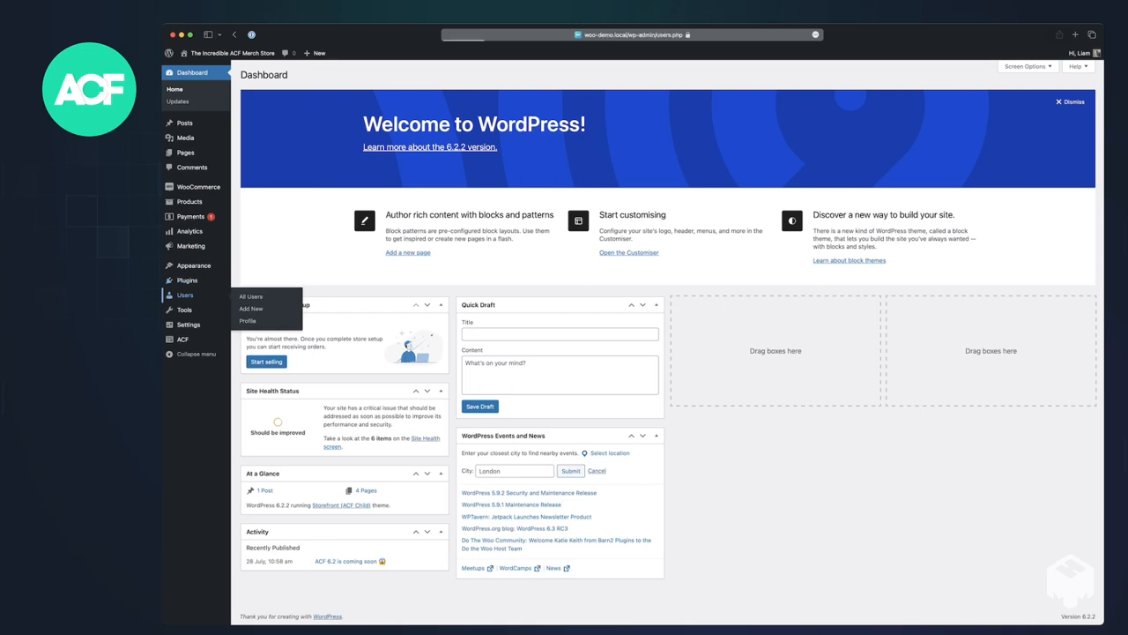
pyautogui.click(250, 297)
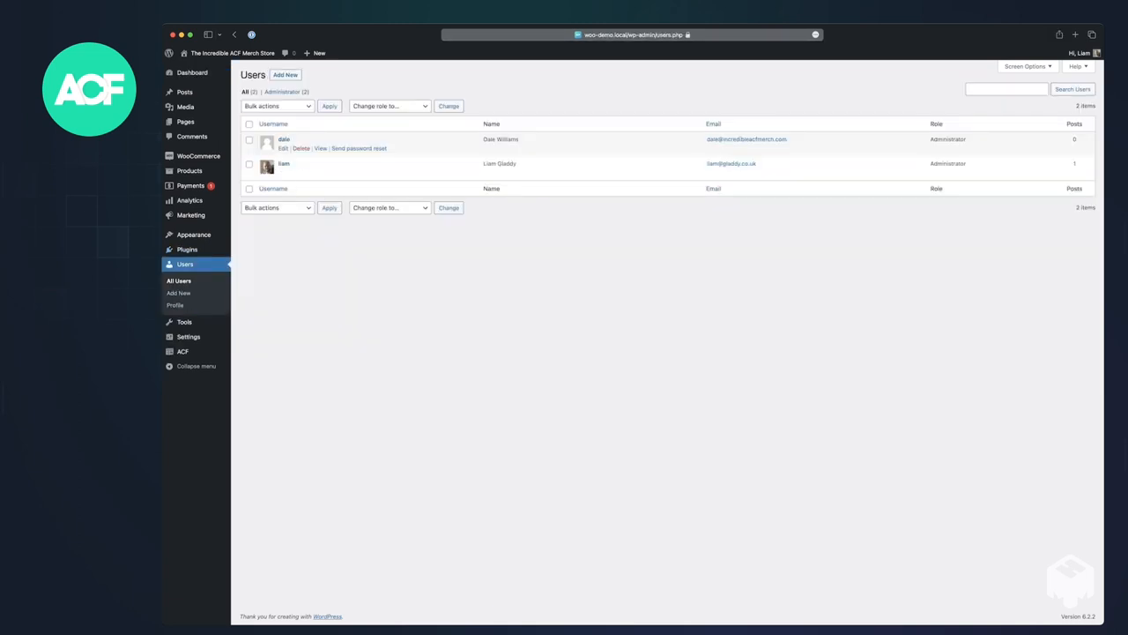
pyautogui.moveTo(183, 321)
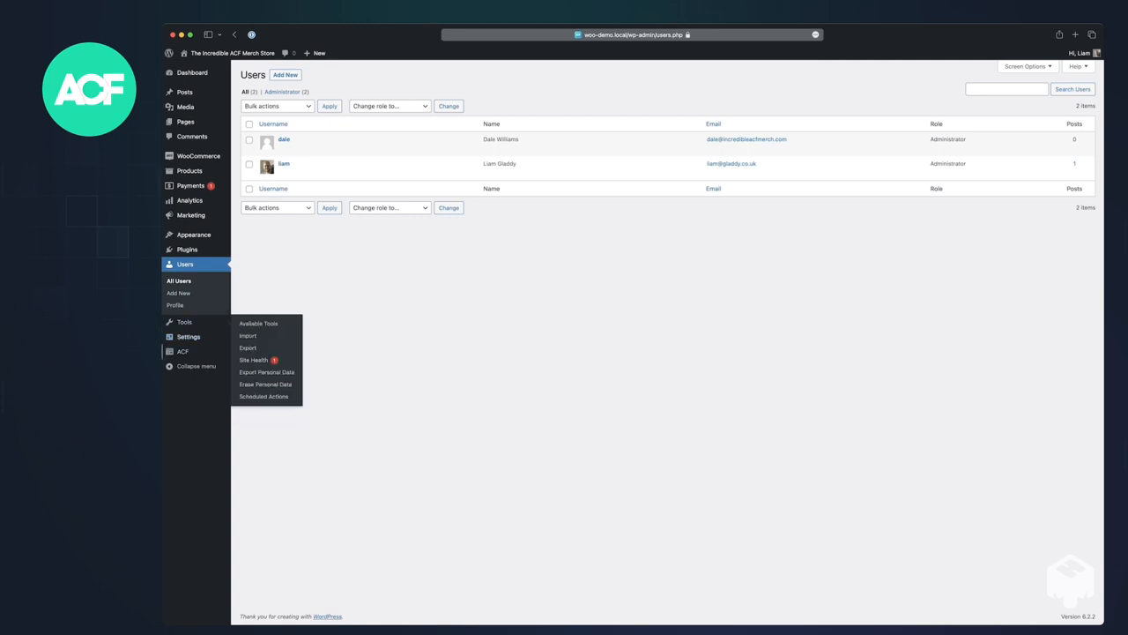
# Go to ACF Field Groups and choose the Designer Data group for users.
pyautogui.click(184, 351)
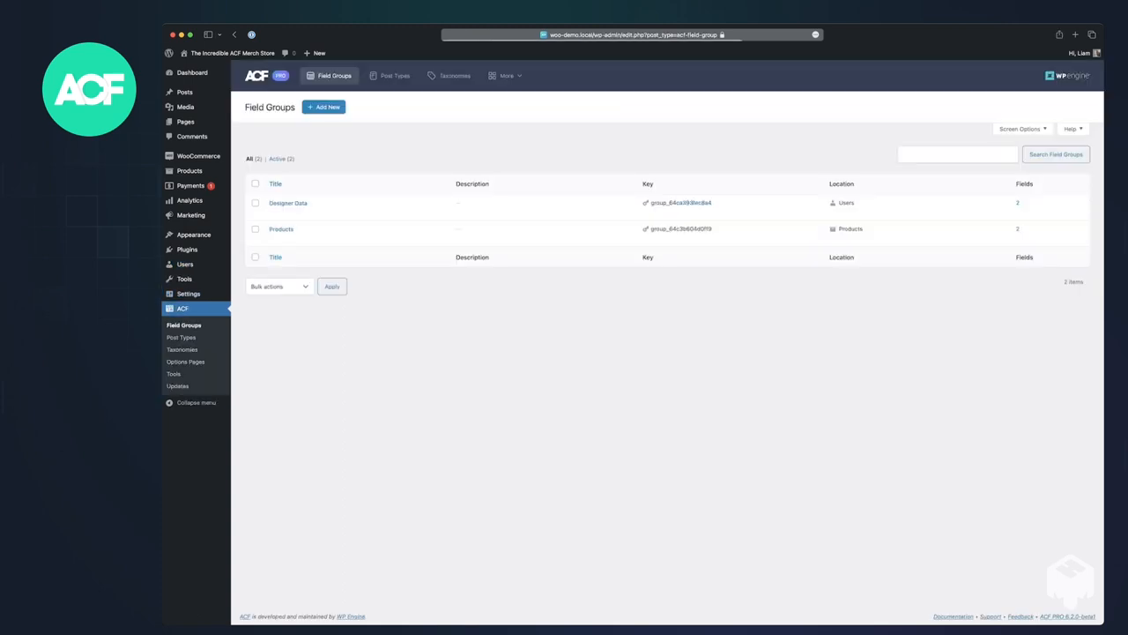
pyautogui.moveTo(289, 203)
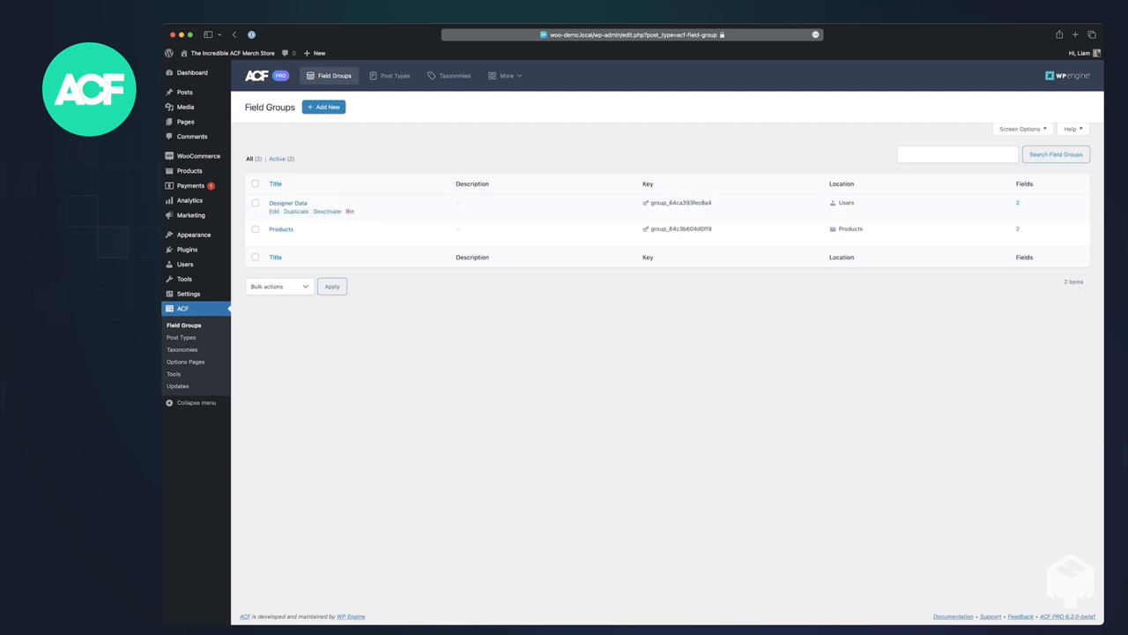
pyautogui.click(275, 211)
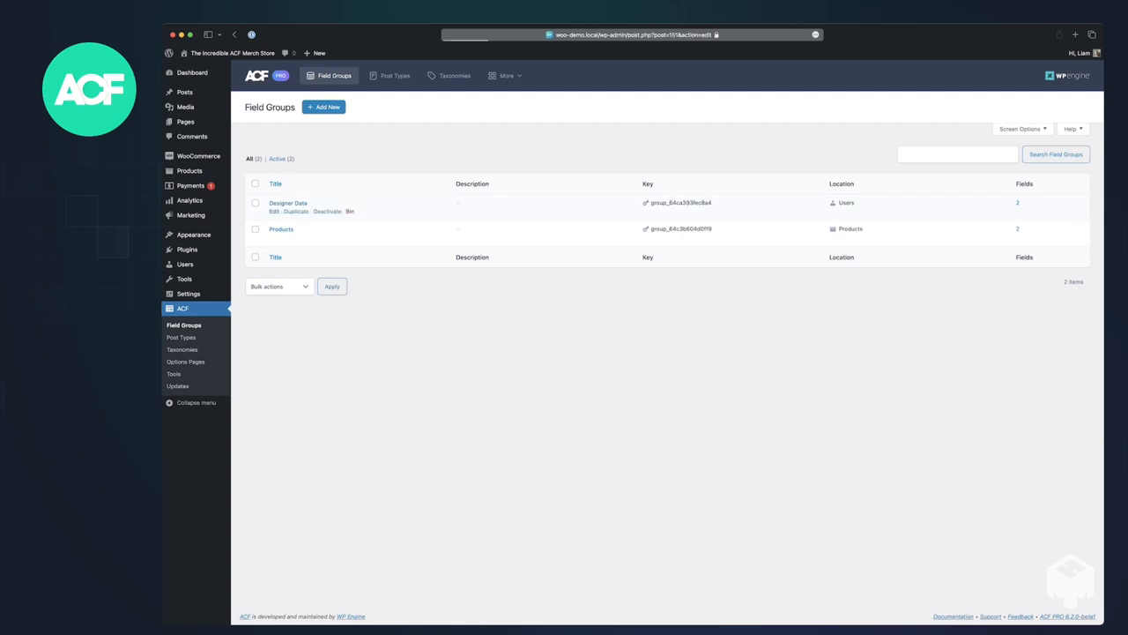
# Enable Bidirectional on Designed Products targeting the products' Designer field, save, and return to Field Groups.
pyautogui.click(289, 203)
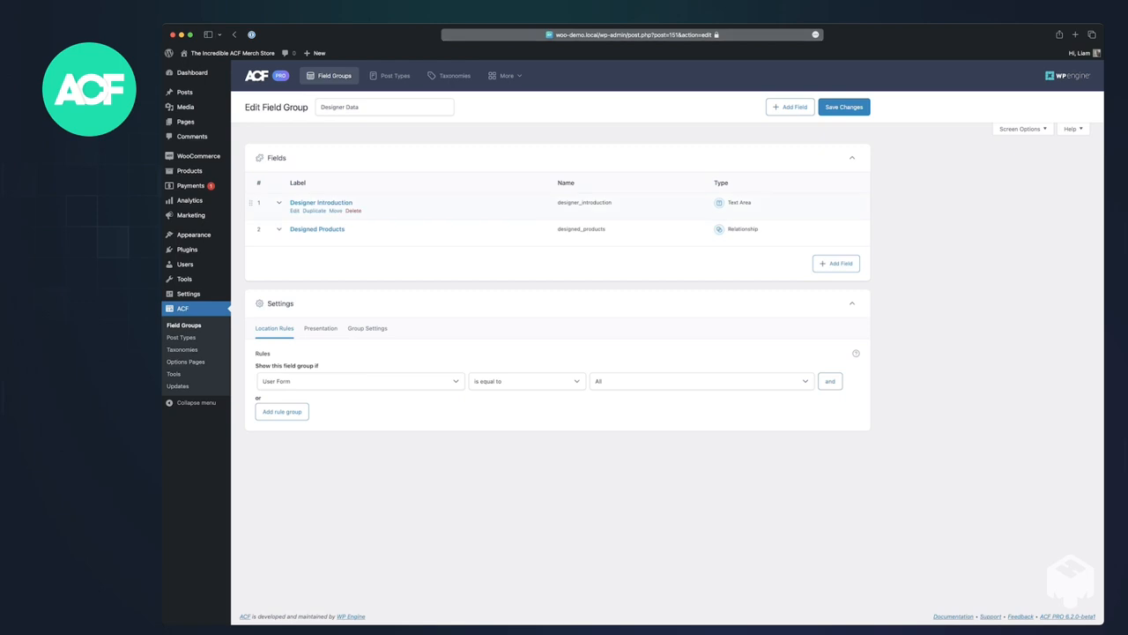
pyautogui.moveTo(317, 229)
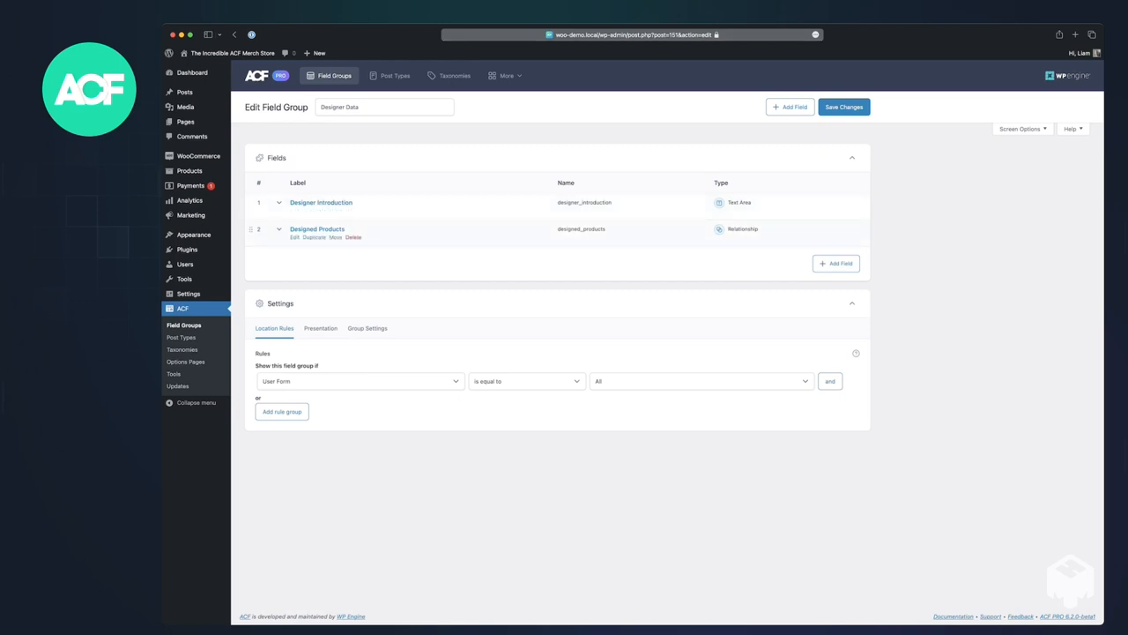
pyautogui.click(318, 230)
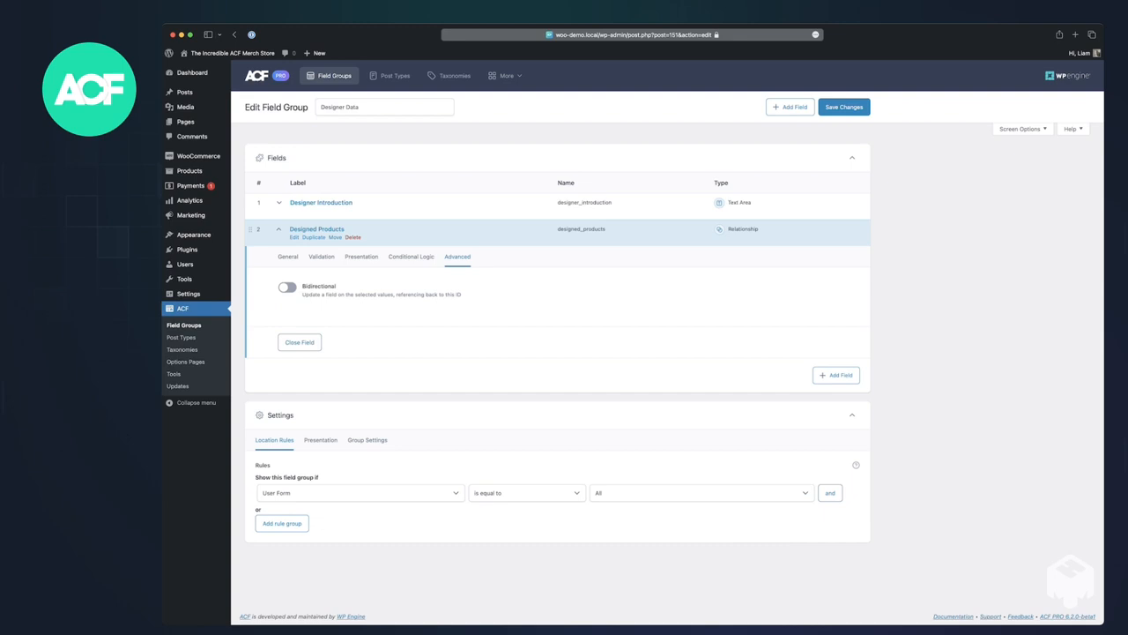
pyautogui.click(288, 285)
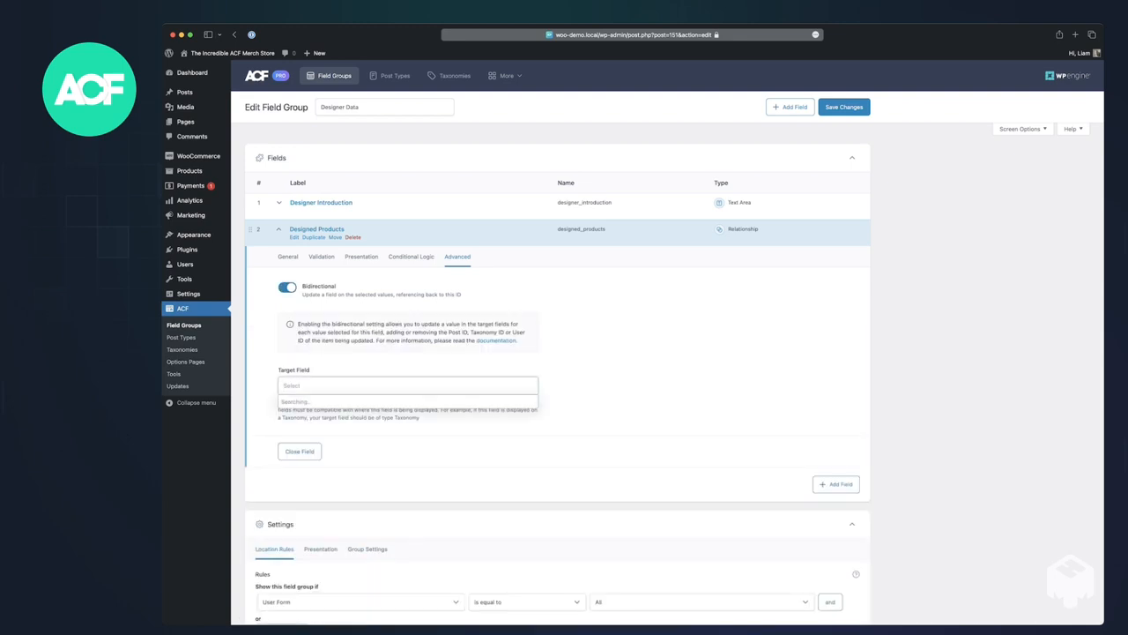
pyautogui.click(405, 384)
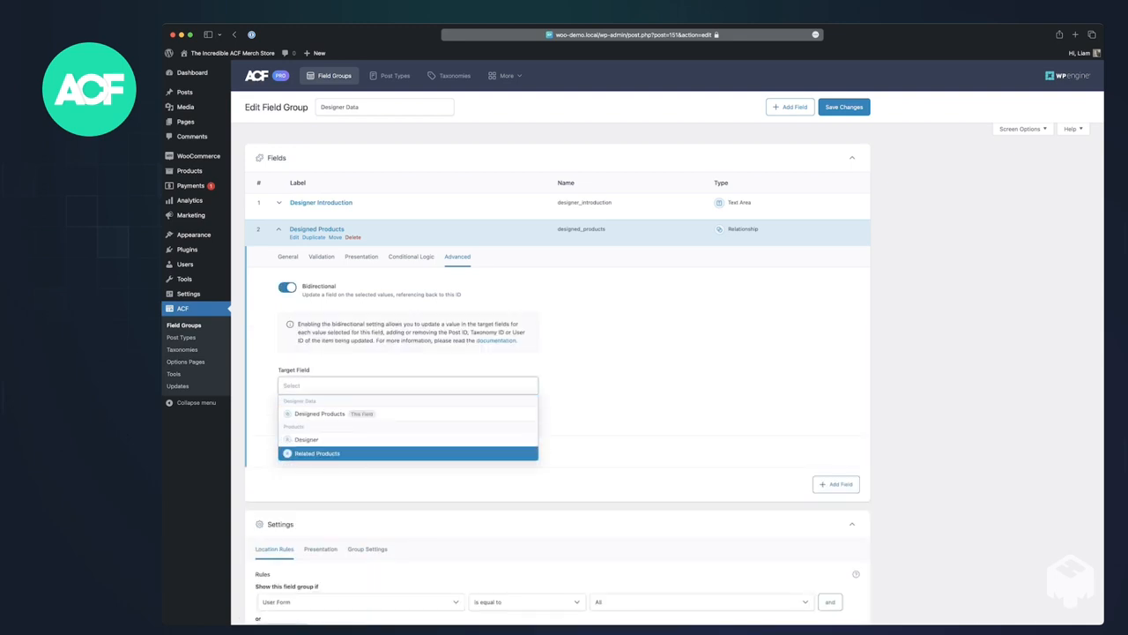
pyautogui.click(307, 439)
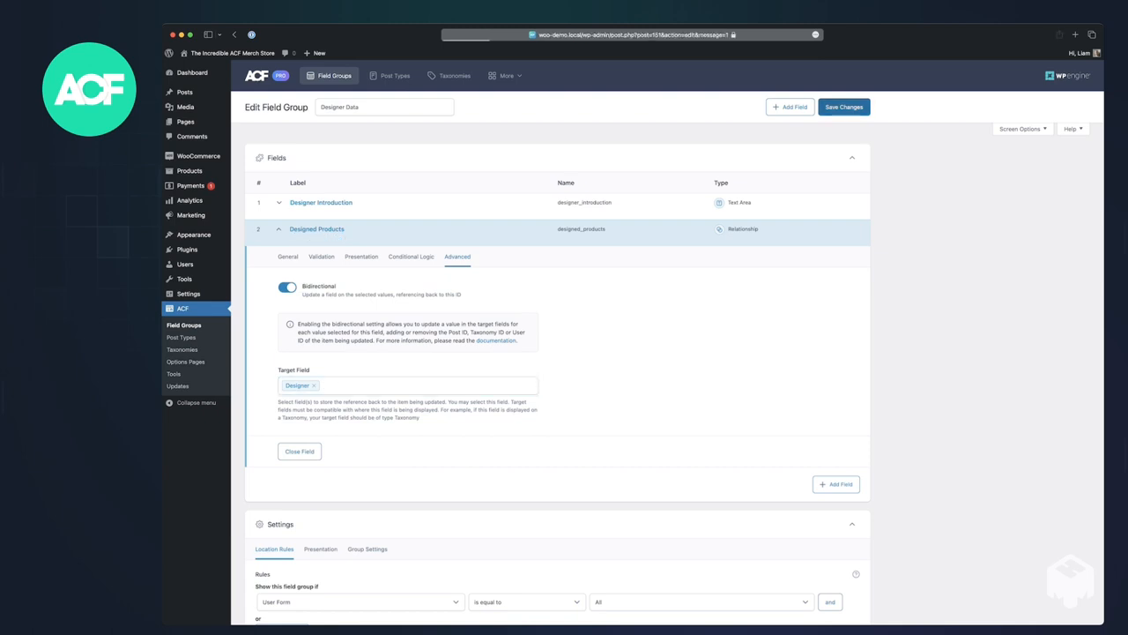
pyautogui.click(843, 107)
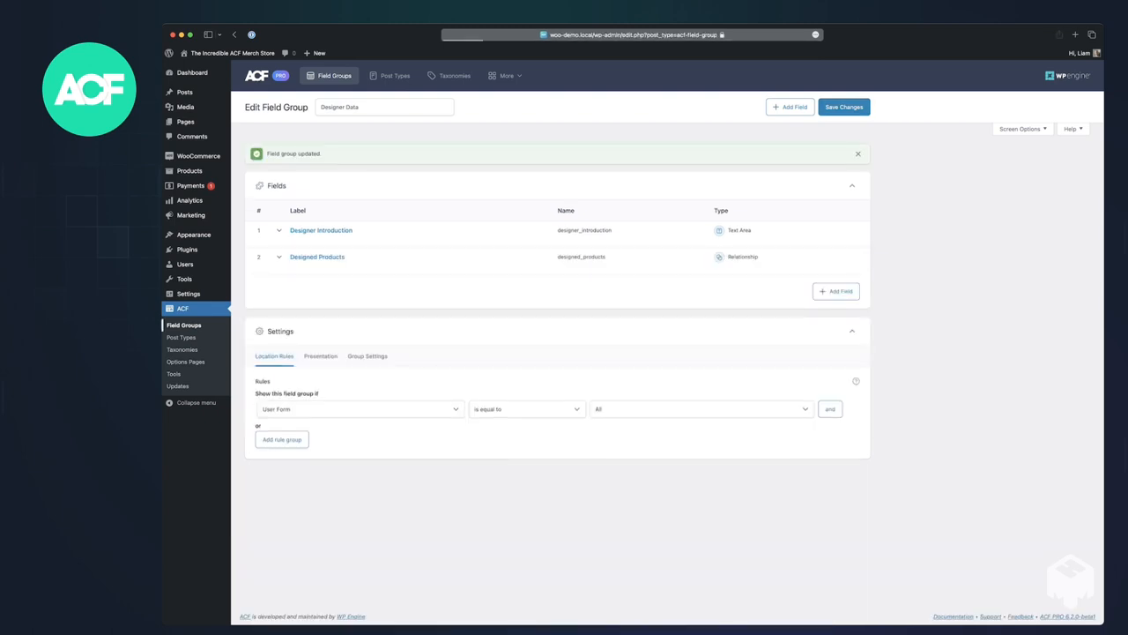
pyautogui.click(335, 74)
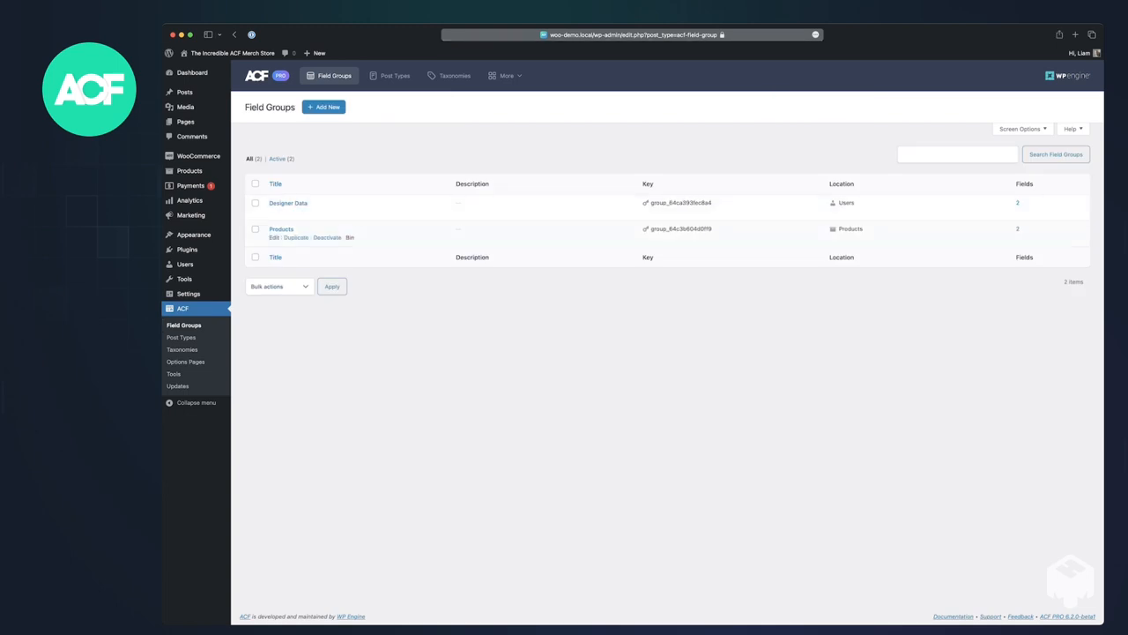
# Edit the Products field group with its Designer and Related Products fields.
pyautogui.click(282, 229)
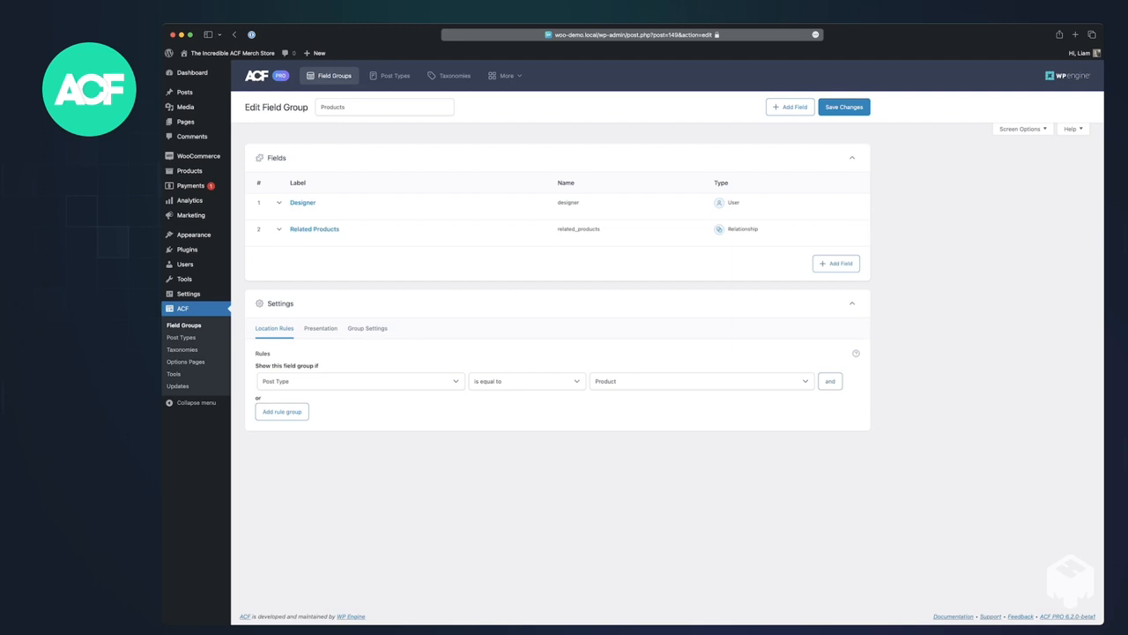
pyautogui.moveTo(303, 201)
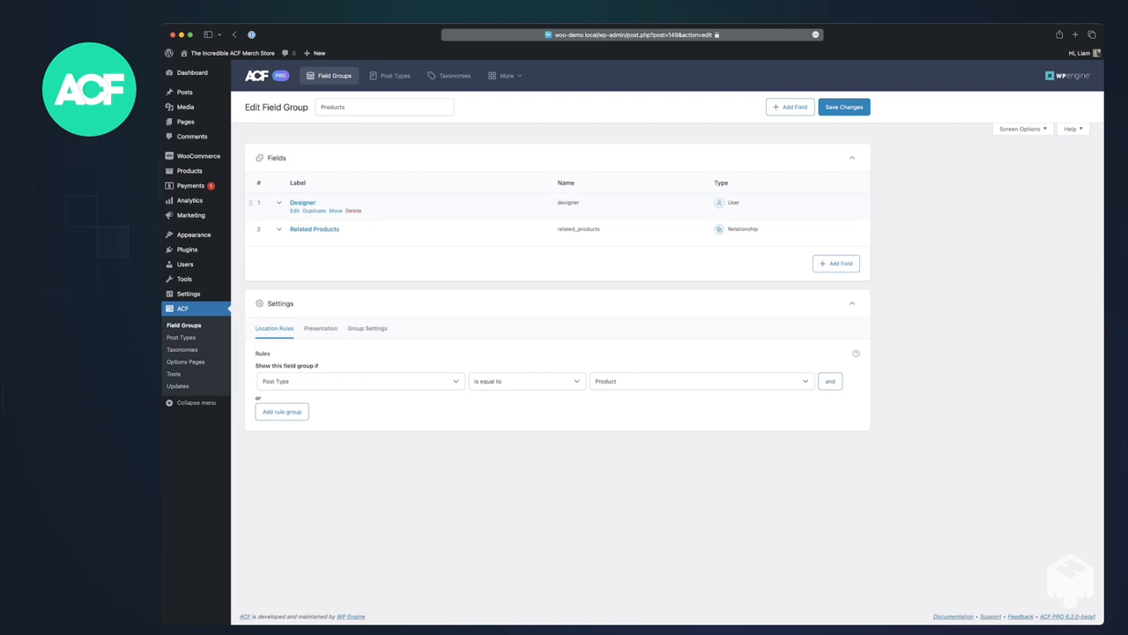
# Enable Bidirectional on the Designer field targeting Designed Products and save the Products group.
pyautogui.click(304, 201)
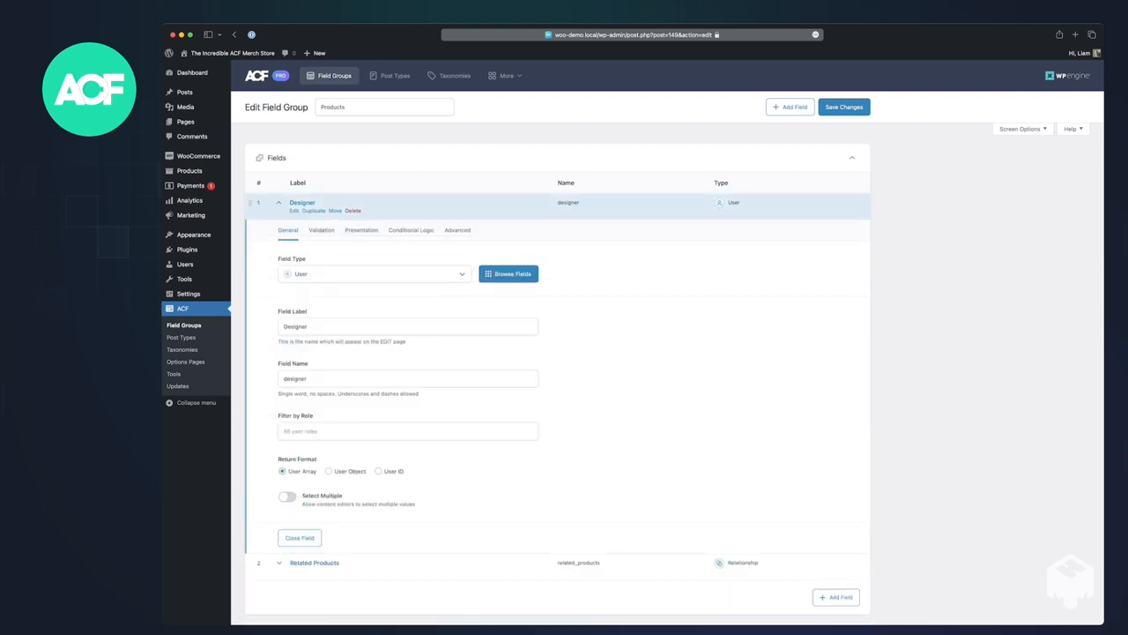
pyautogui.click(458, 229)
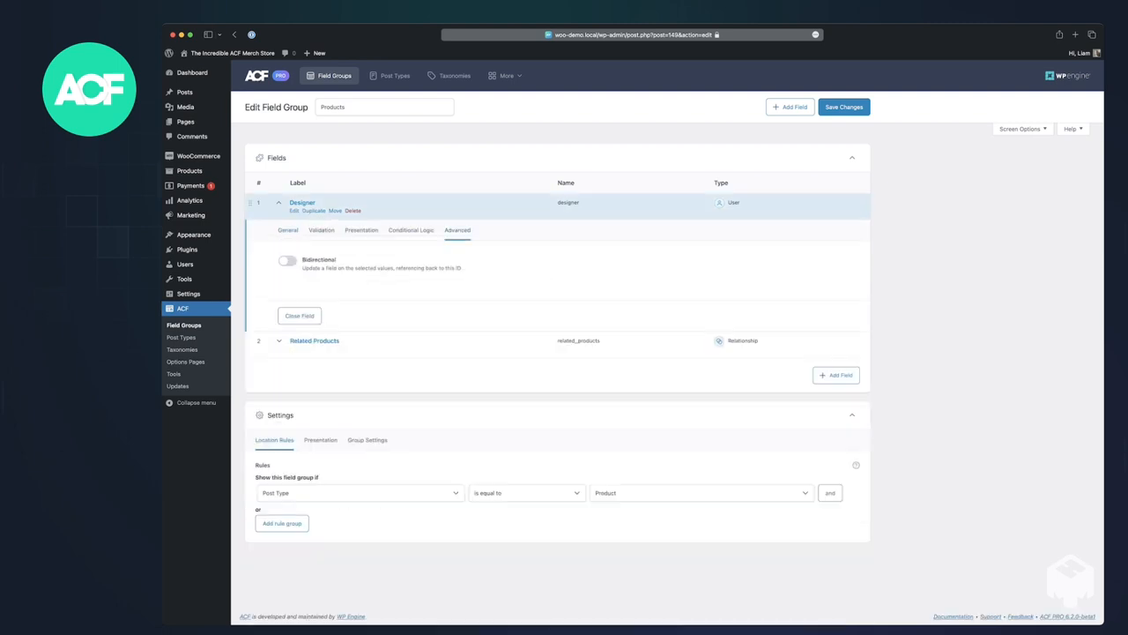
pyautogui.click(289, 261)
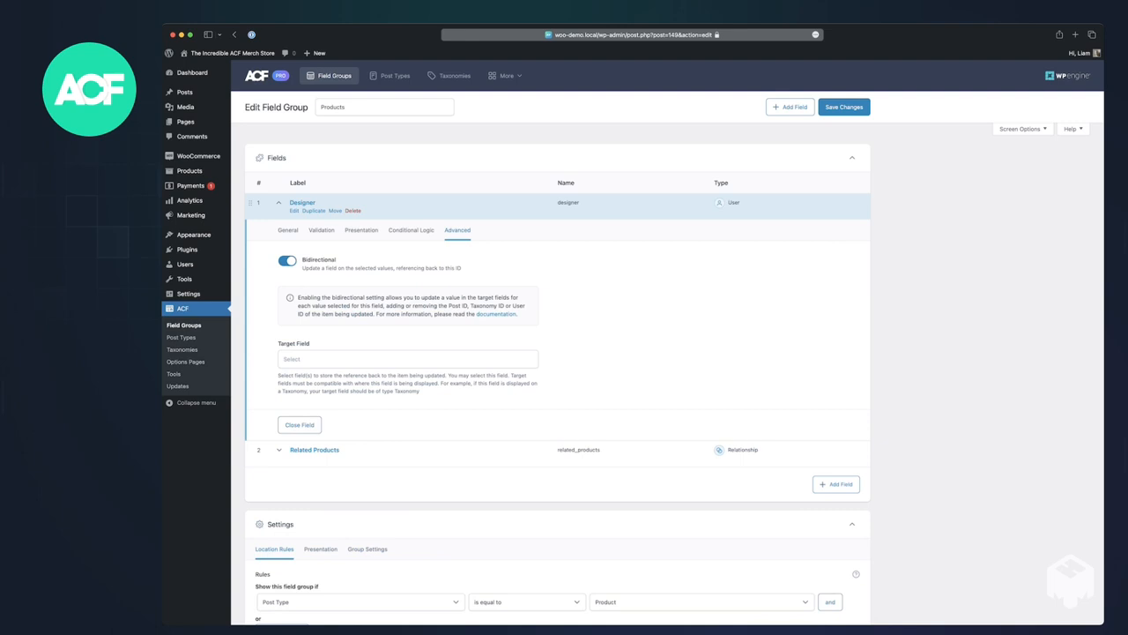
pyautogui.click(408, 360)
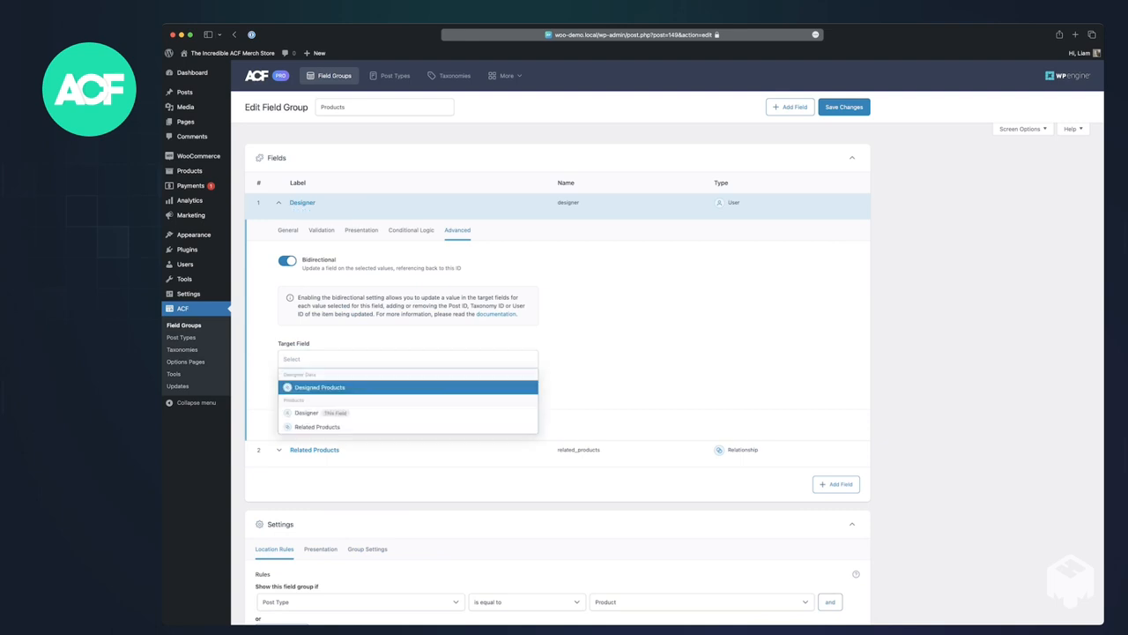
pyautogui.click(319, 388)
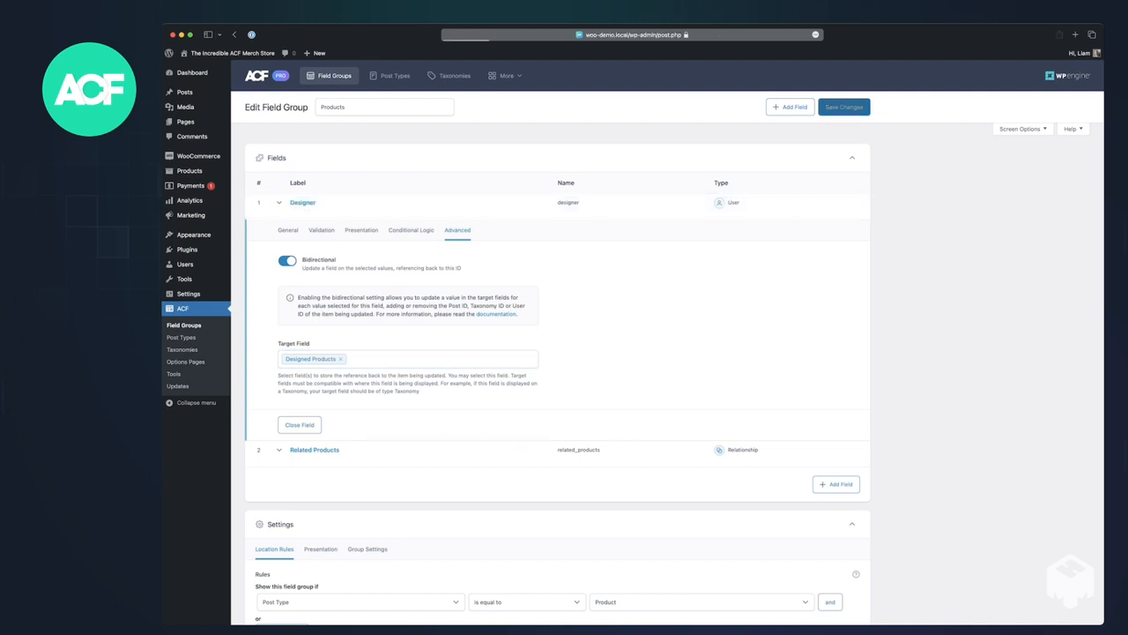
pyautogui.click(843, 107)
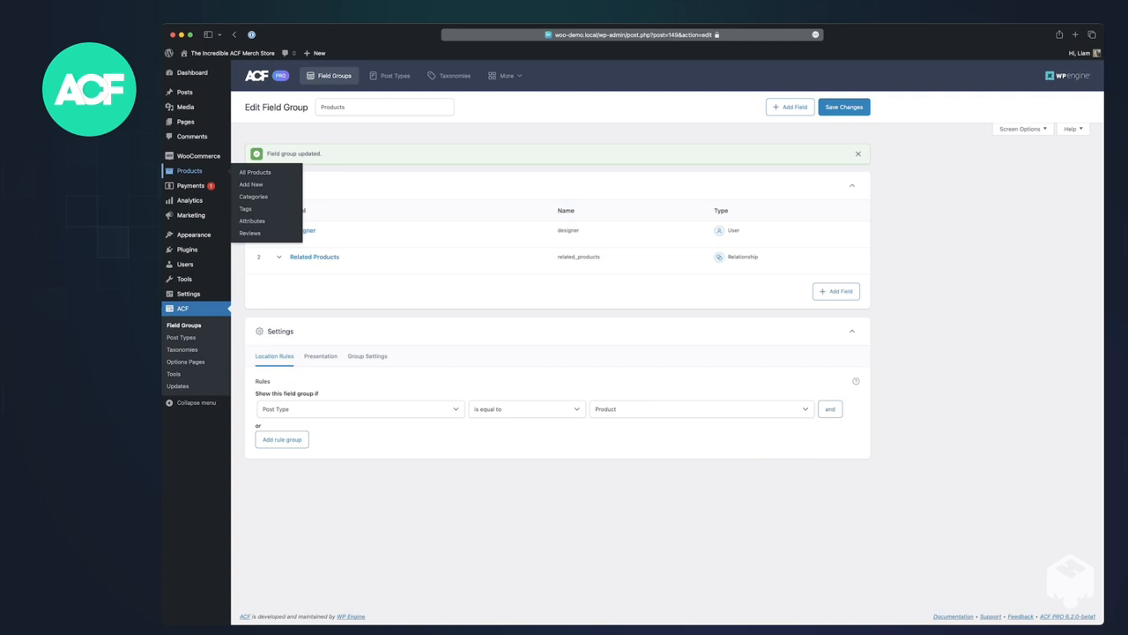
# Edit Albin the ACF Bear, set the designer user in its Designer field, and update the product.
pyautogui.click(253, 173)
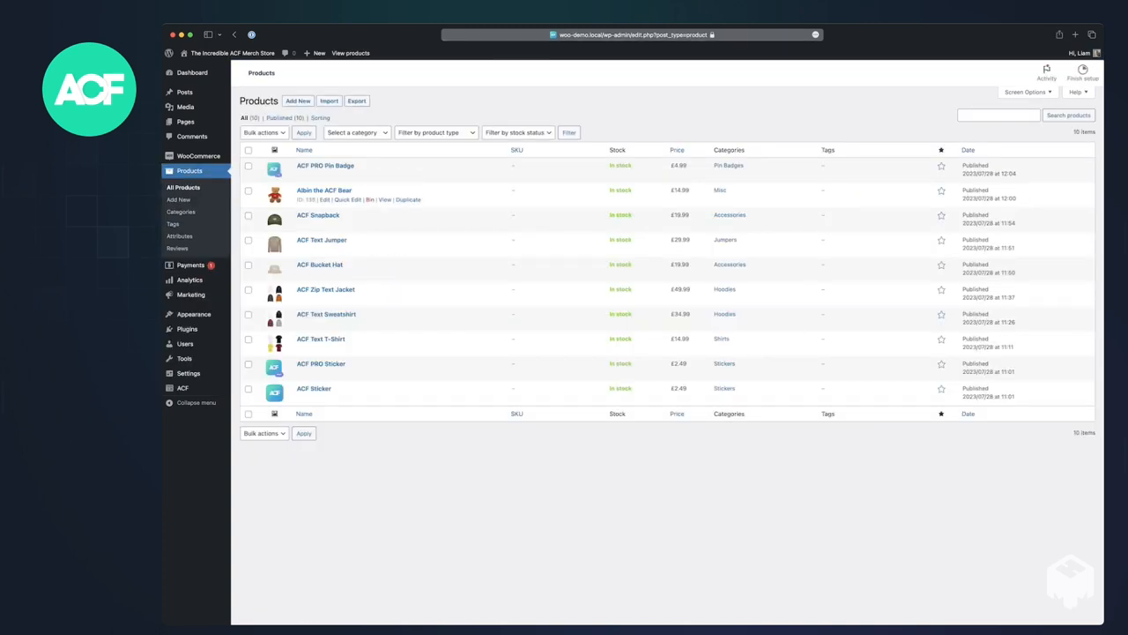
pyautogui.click(325, 190)
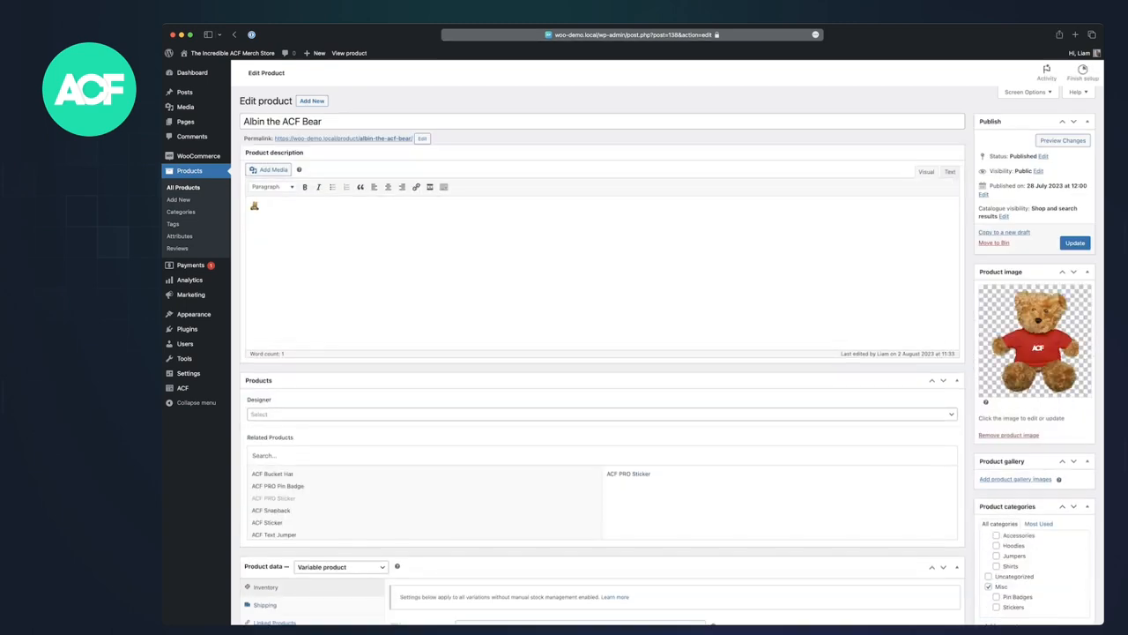
pyautogui.click(603, 414)
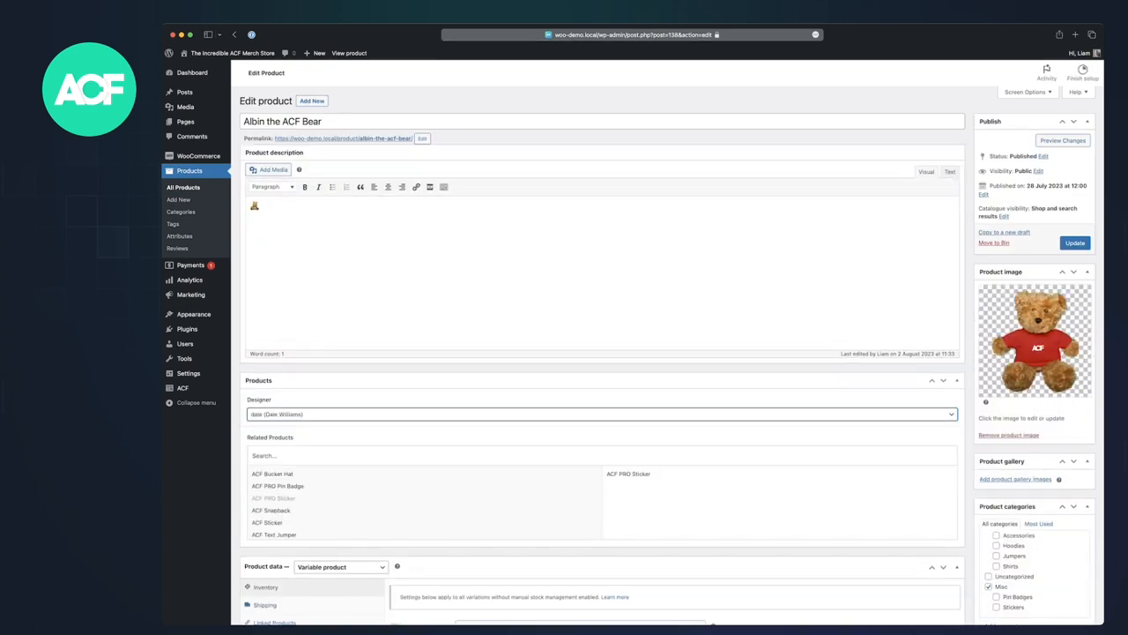
pyautogui.click(1076, 243)
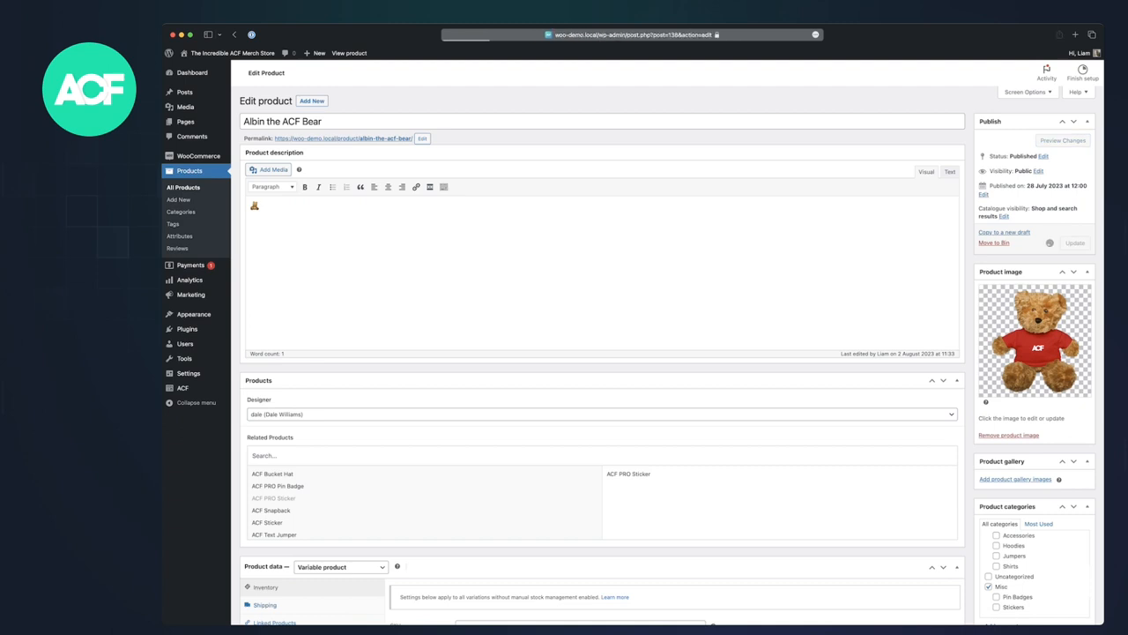
pyautogui.click(1076, 243)
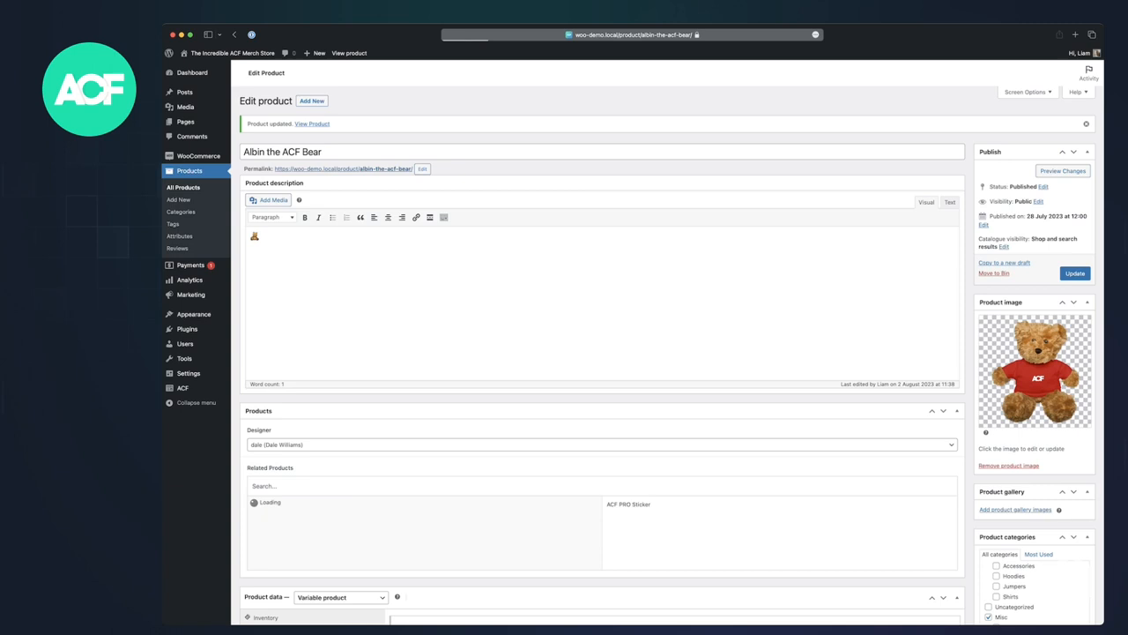
# Go to Users to reach the designer's profile showing Albin the ACF Bear among Designed Products.
pyautogui.click(312, 123)
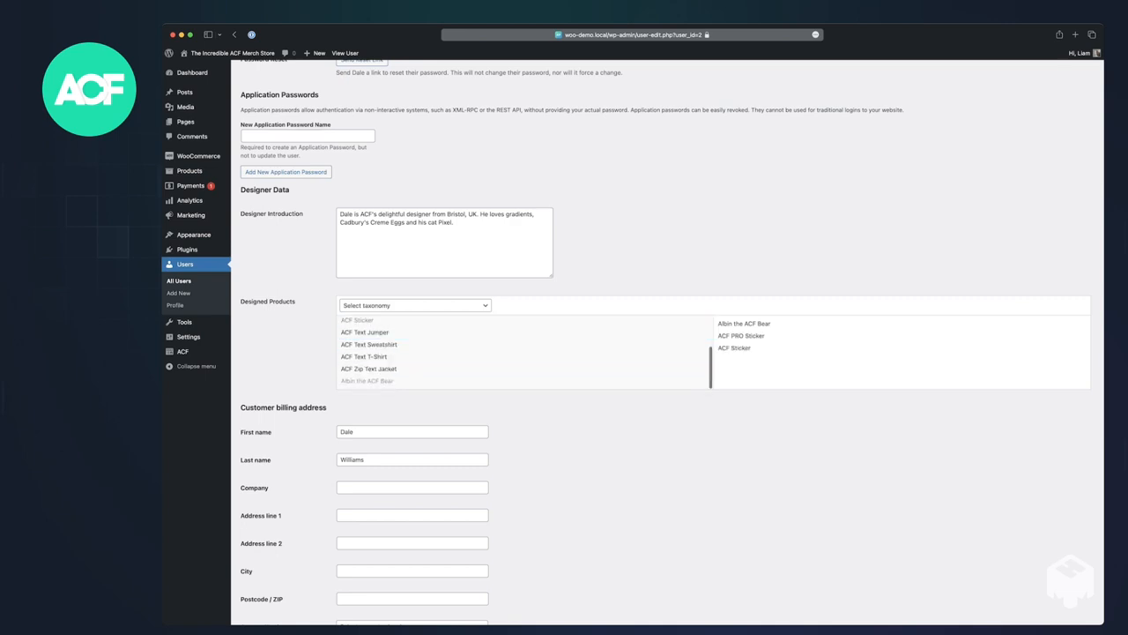
# View Dale's public author page listing his three designed products including Albin the ACF Bear.
pyautogui.scroll(-3)
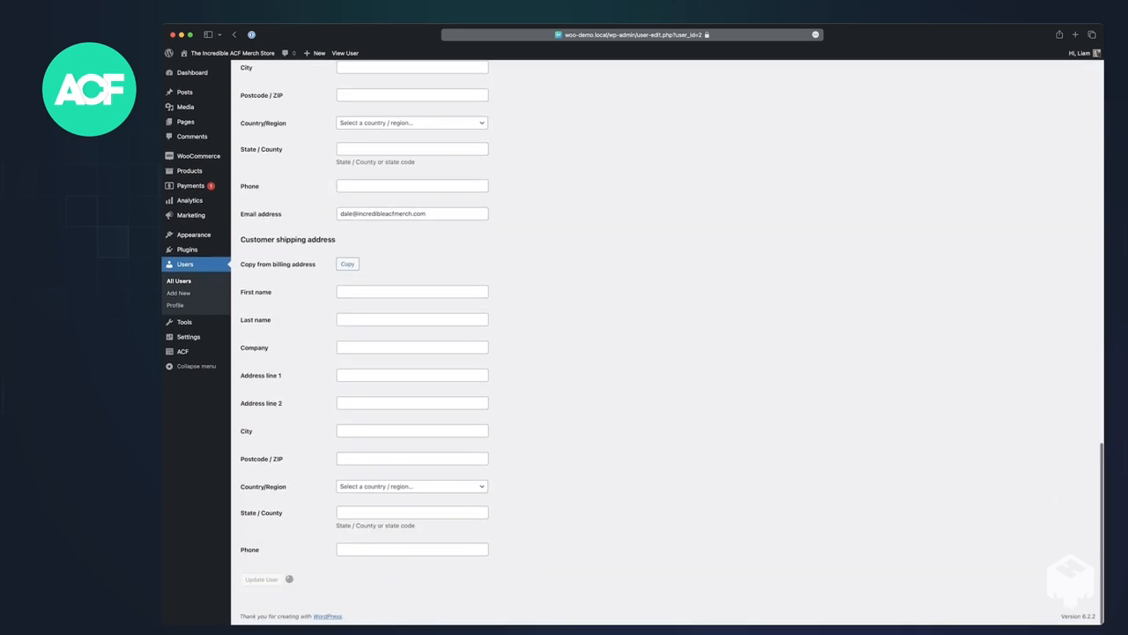
pyautogui.click(261, 578)
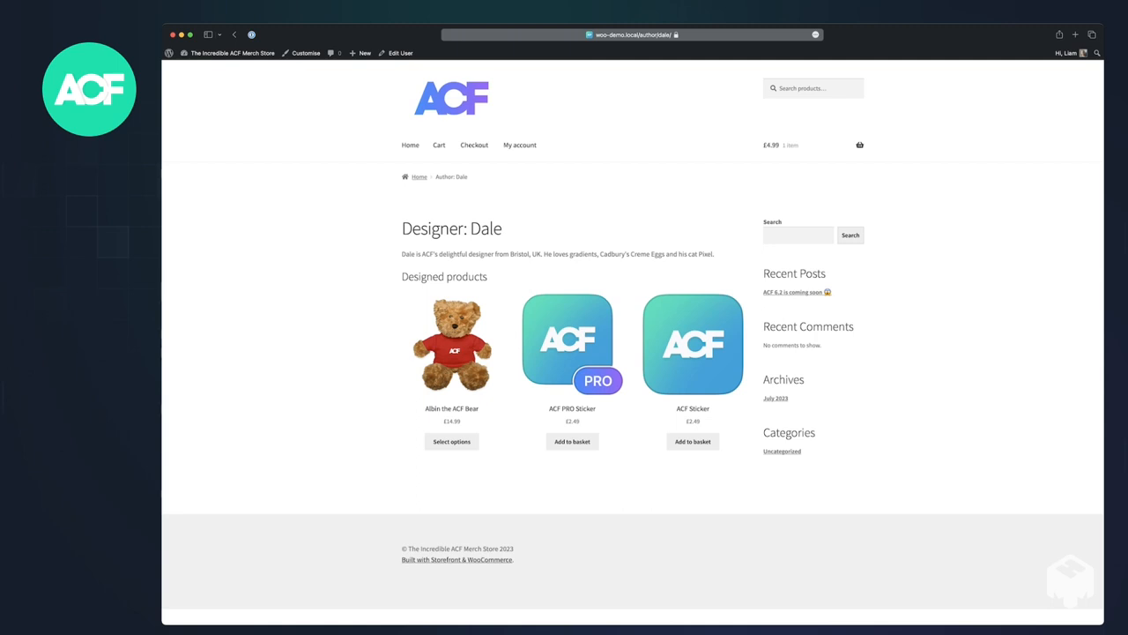
# View the ACF Sticker storefront product page crediting Dale as designer.
pyautogui.click(692, 344)
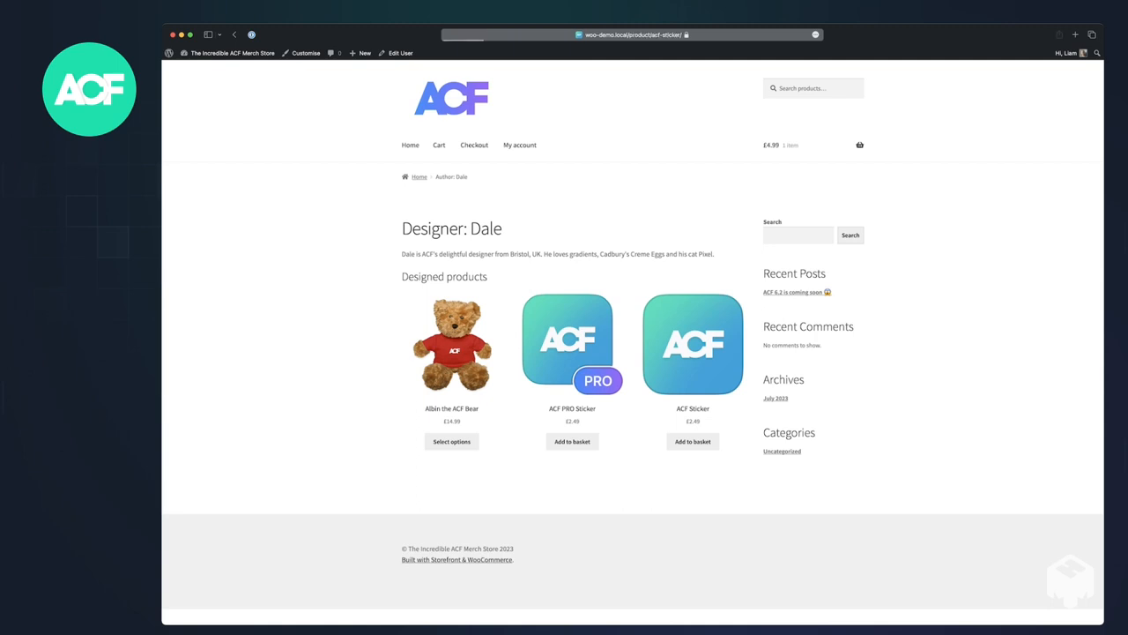
pyautogui.click(693, 343)
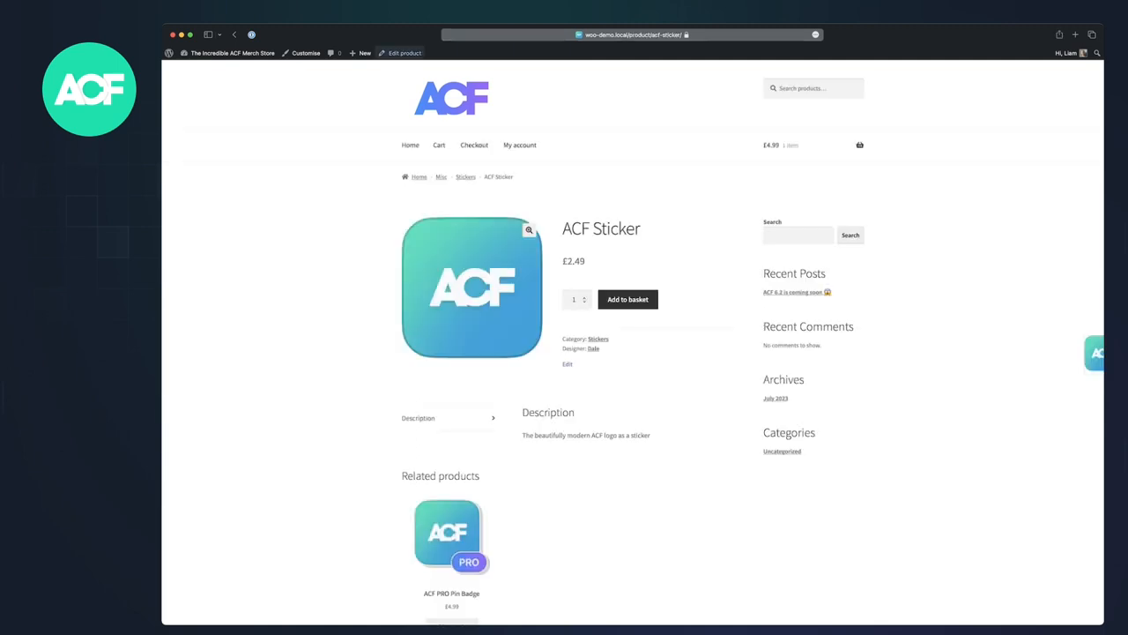